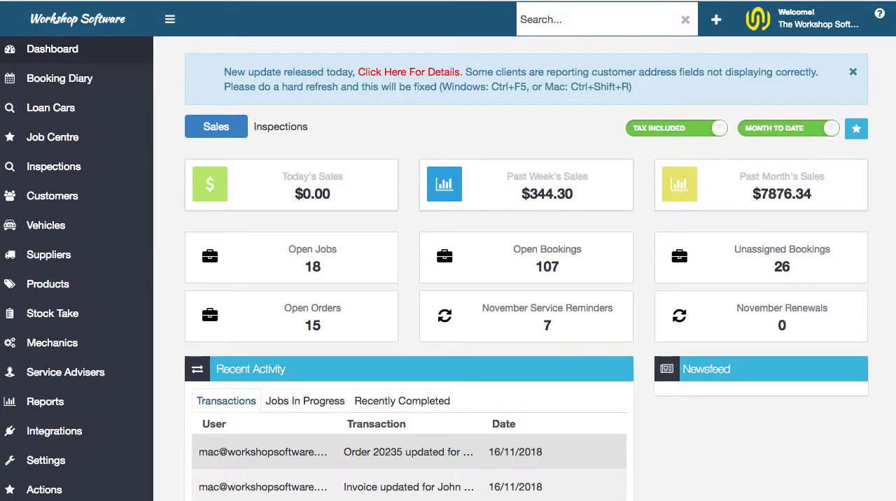
text(st)
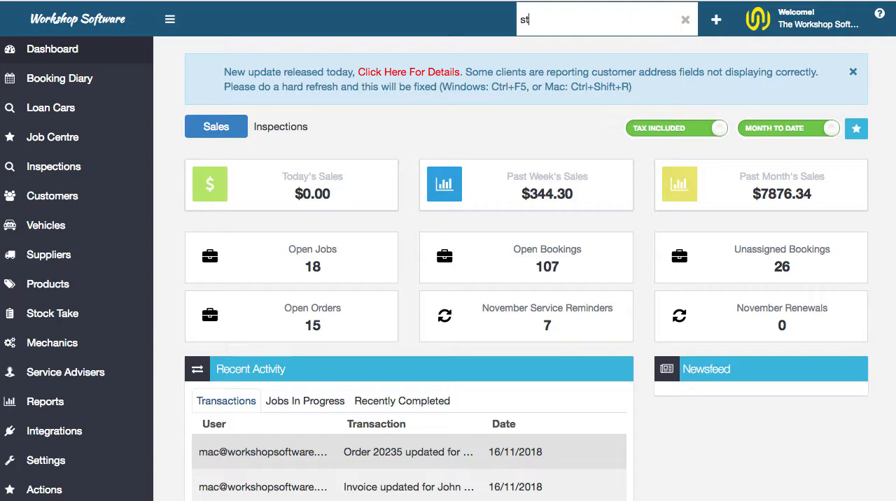
text(e8)
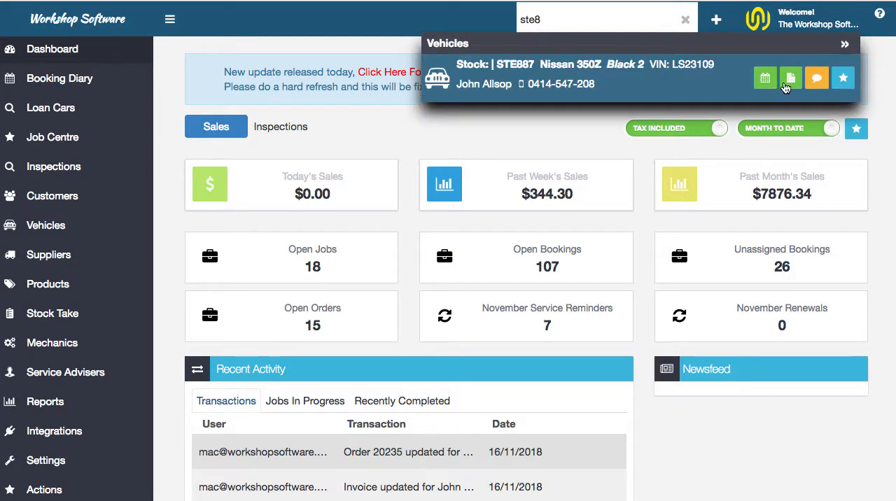
click(684, 18)
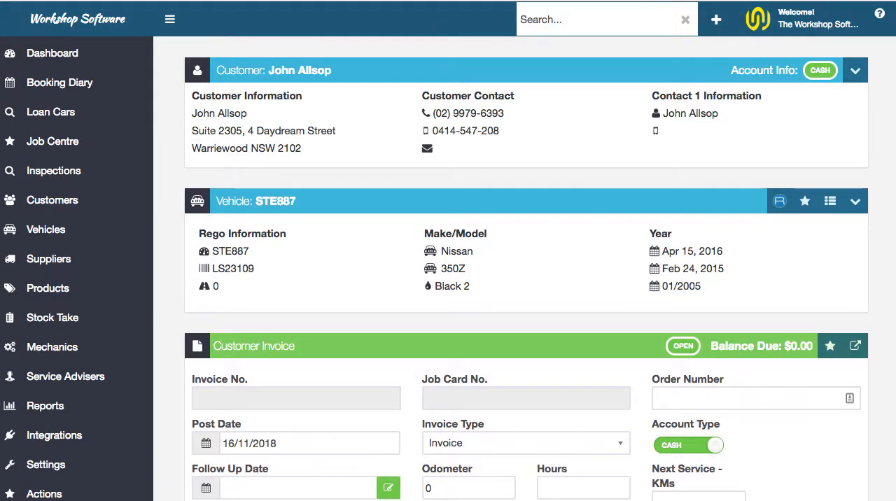
scroll(down, 3)
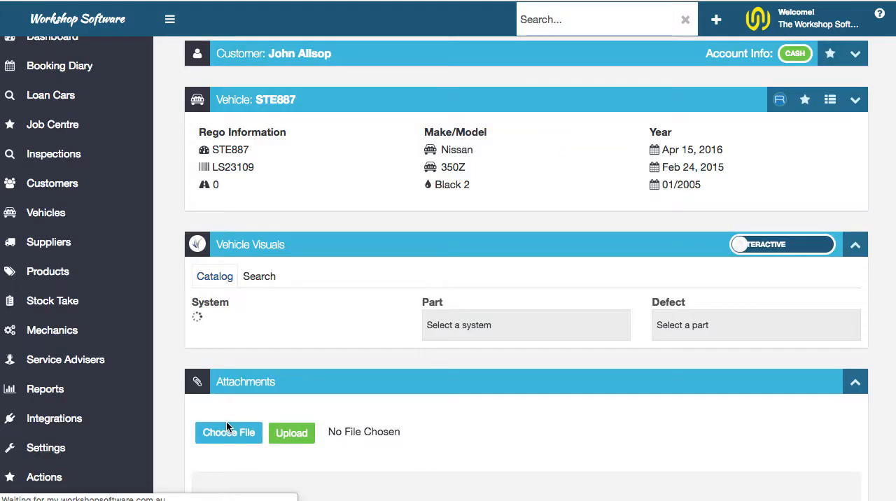
- Launch Repco Navigator Pro from the invoice and list parts fitting the Nissan 350Z
click(781, 244)
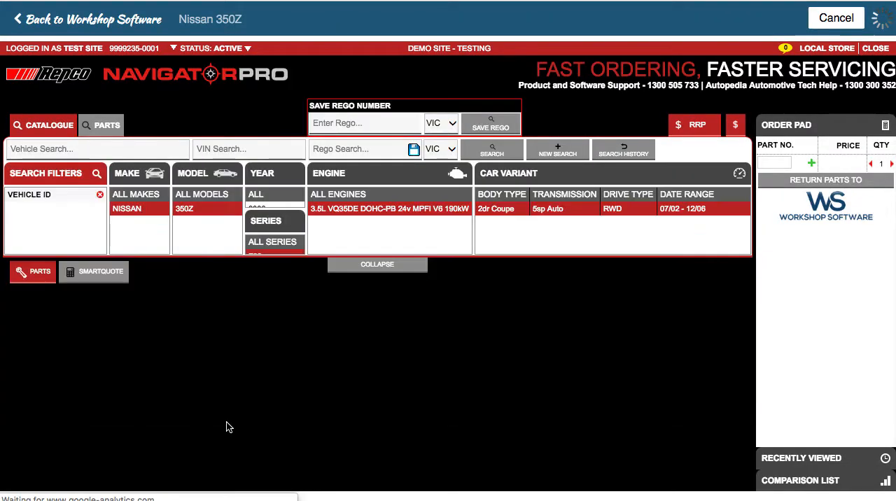
click(32, 272)
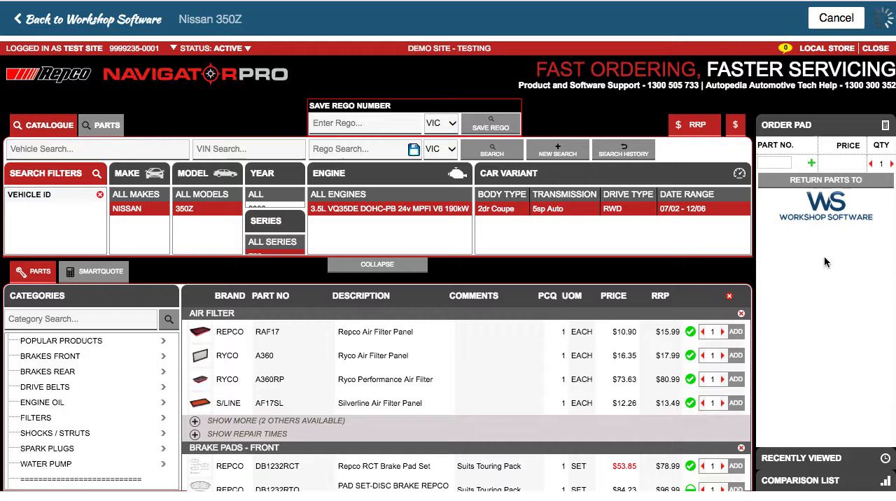
mouse_move(813, 304)
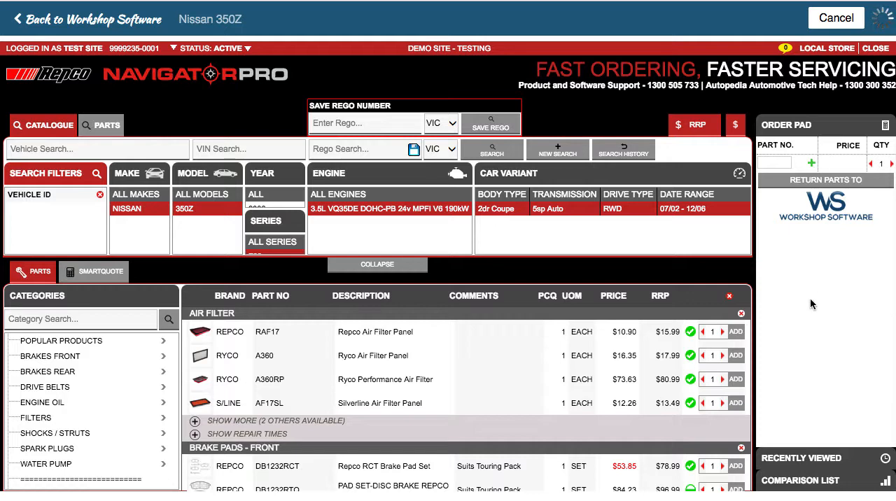
- Build a SmartQuote for the 60,000 km / 36 months service and return it to the invoice
click(101, 272)
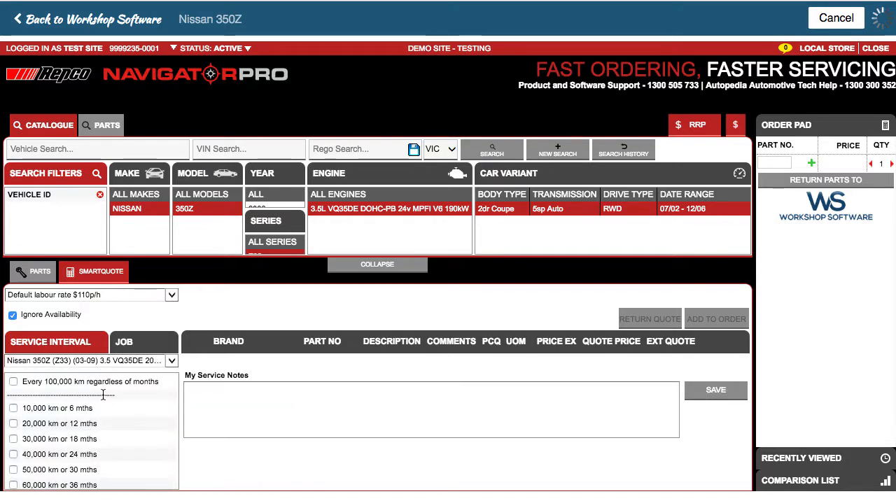
click(14, 484)
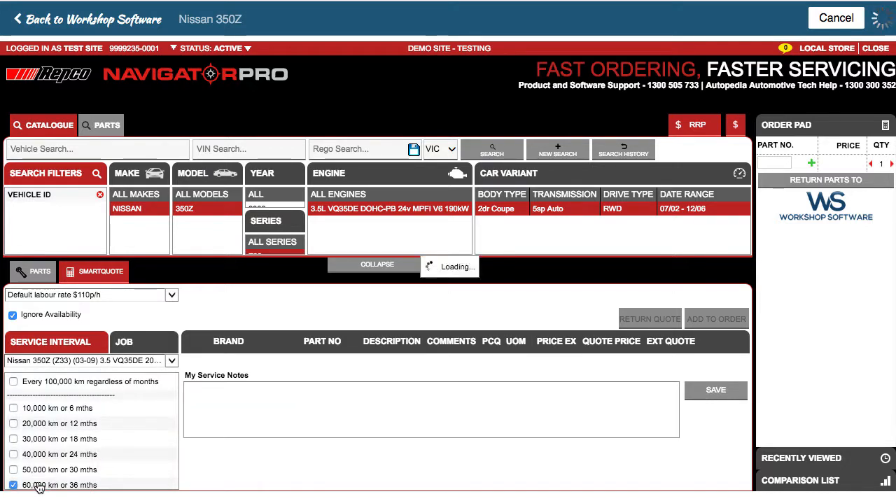
click(14, 484)
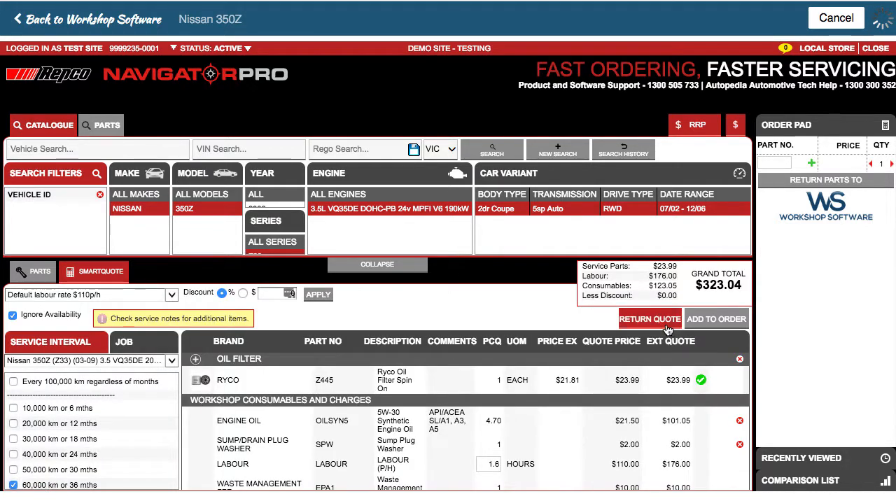
click(650, 319)
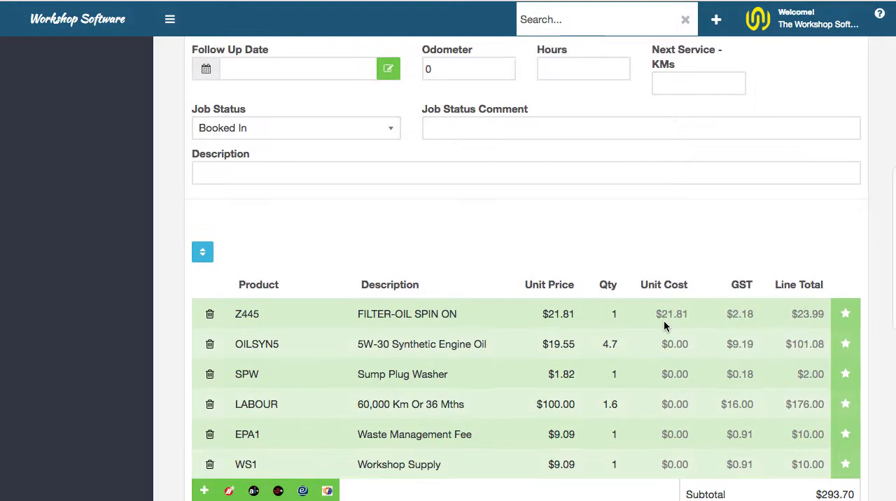
- Review the imported service lines and check the 1.6-hour LABOUR quantity
scroll(down, 3)
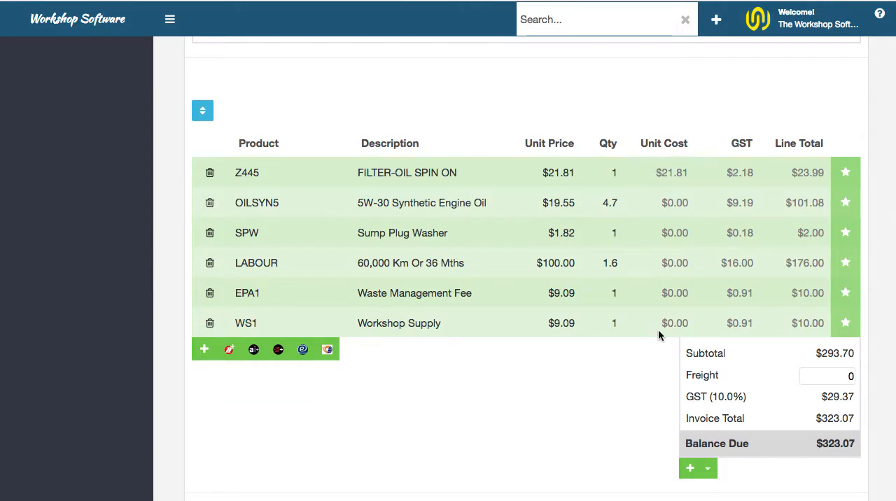
mouse_move(785, 218)
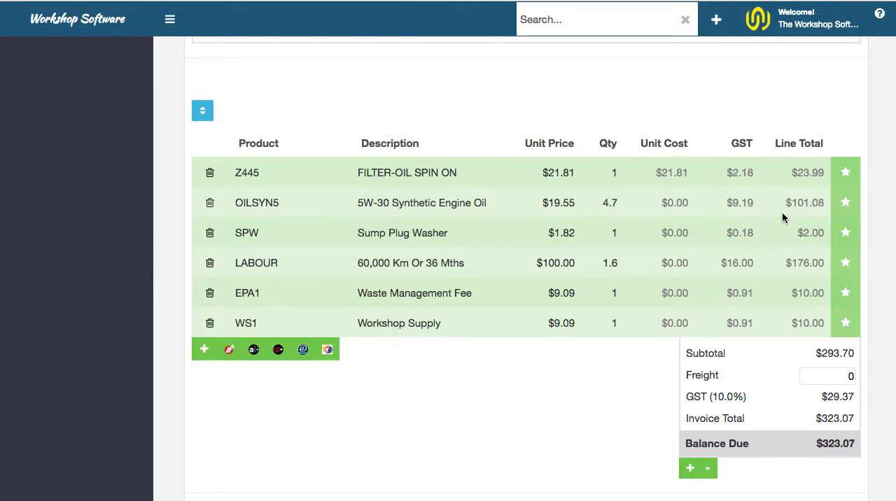
click(608, 264)
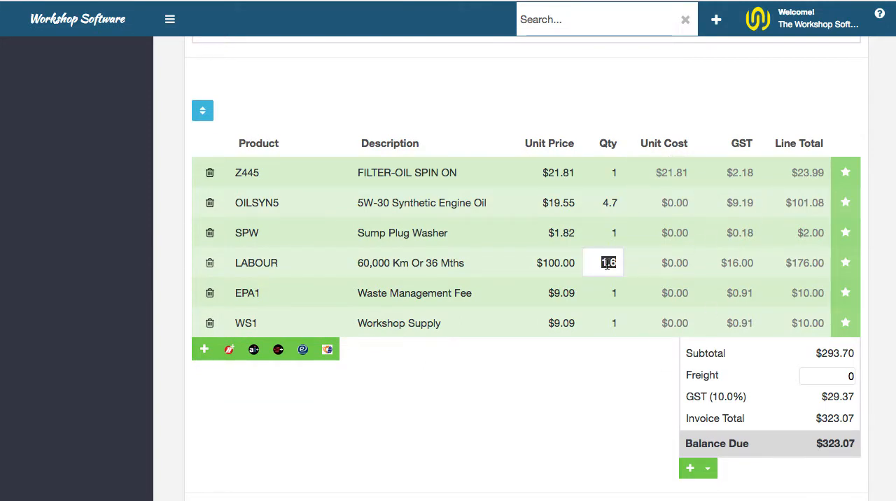
mouse_move(427, 266)
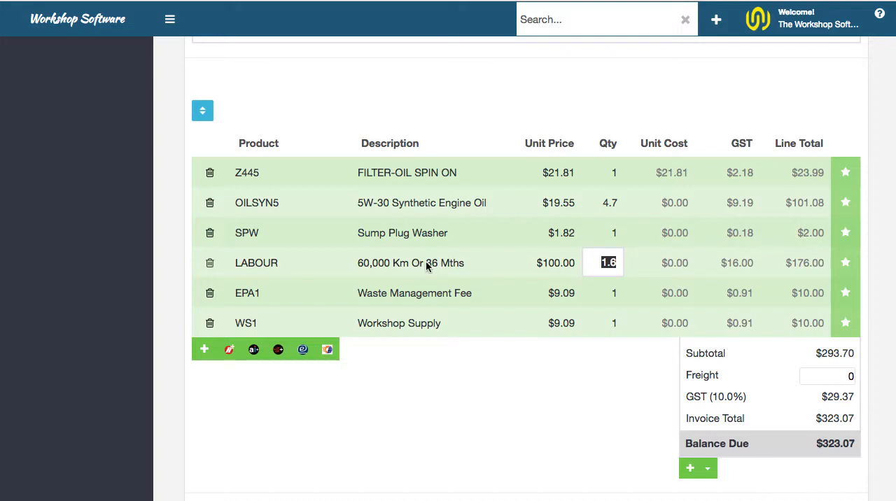
mouse_move(464, 384)
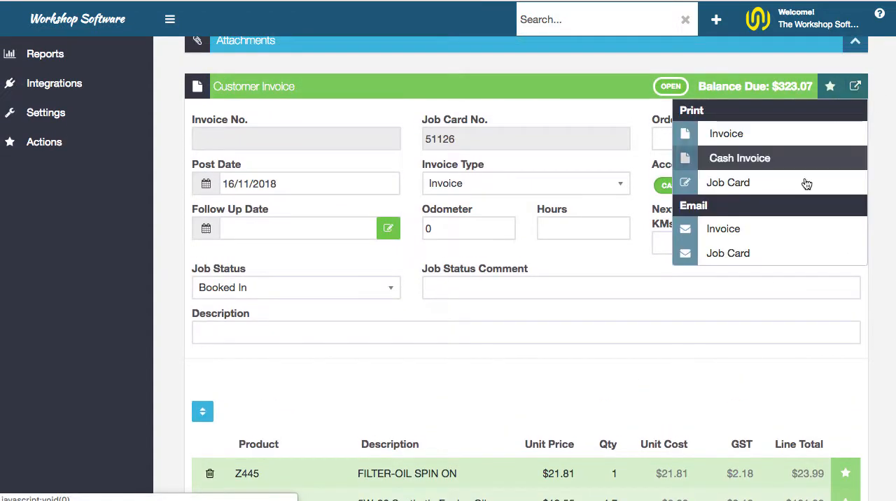
- Print job card 51126 and scroll through its service items and inspection checklist
click(728, 182)
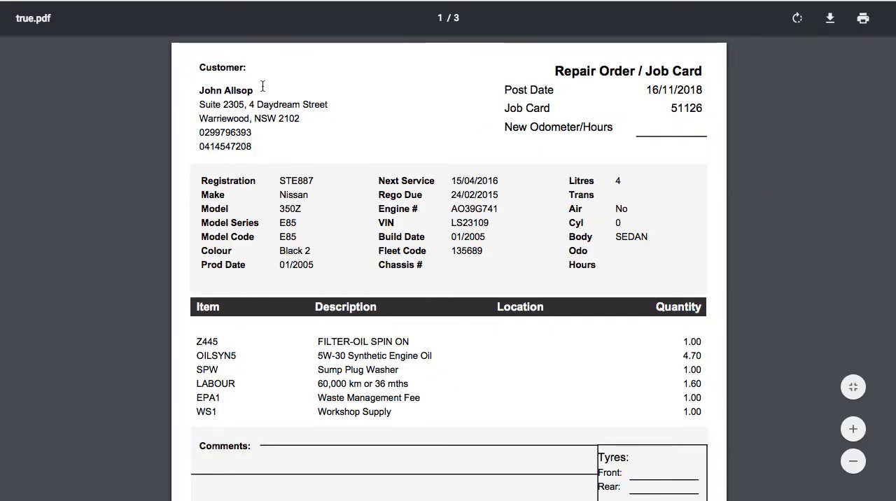
mouse_move(531, 221)
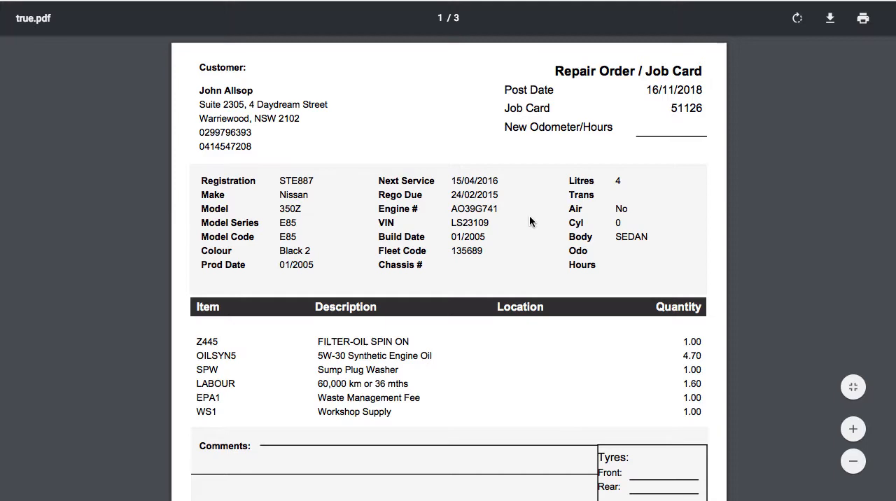
scroll(down, 3)
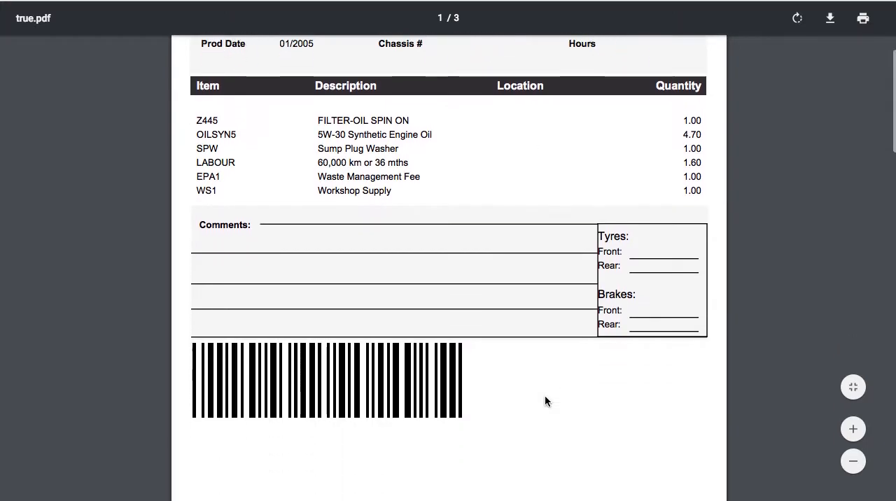
scroll(down, 3)
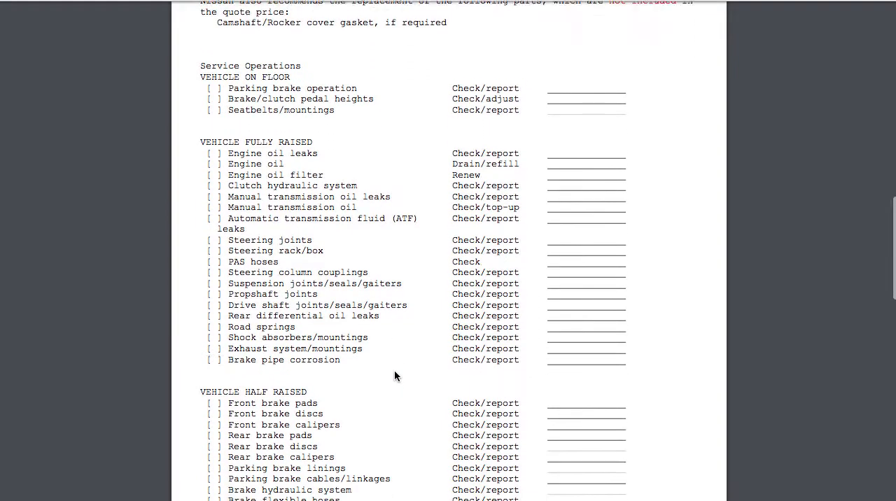
scroll(down, 3)
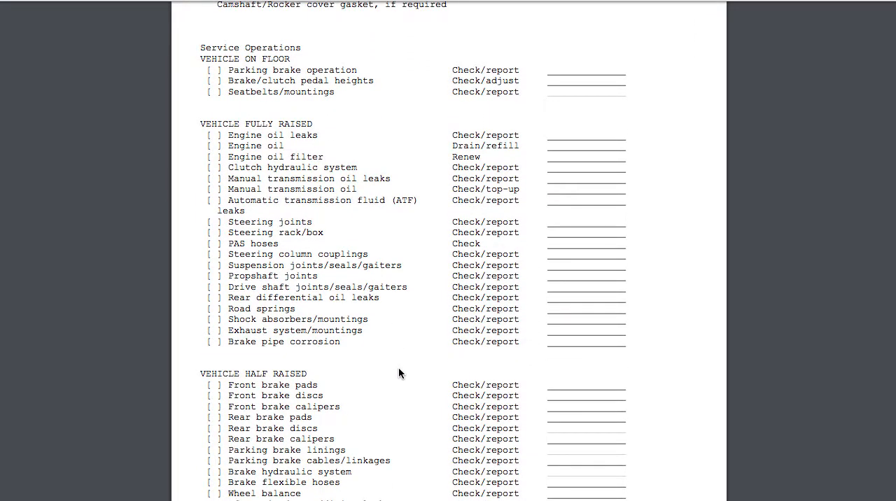
scroll(down, 3)
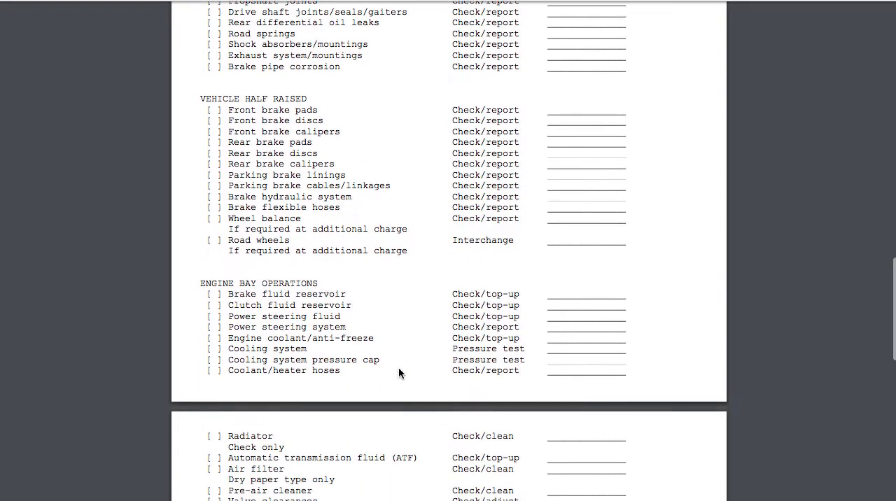
scroll(down, 3)
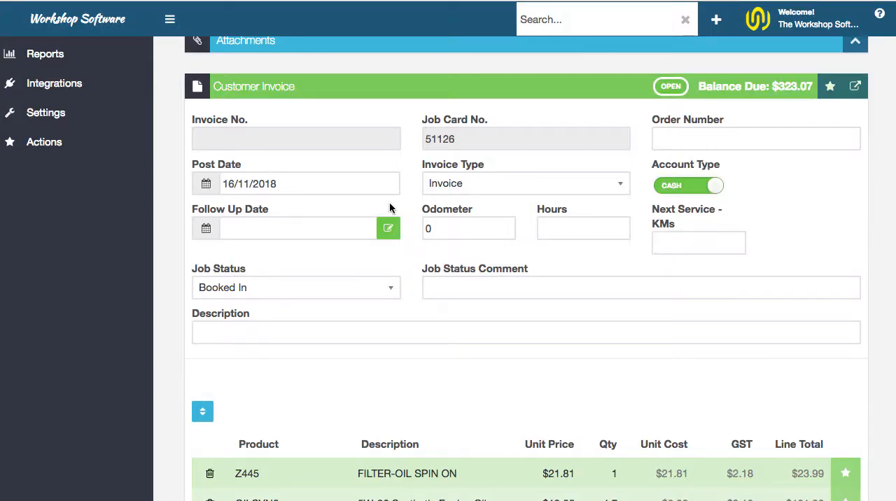
scroll(down, 3)
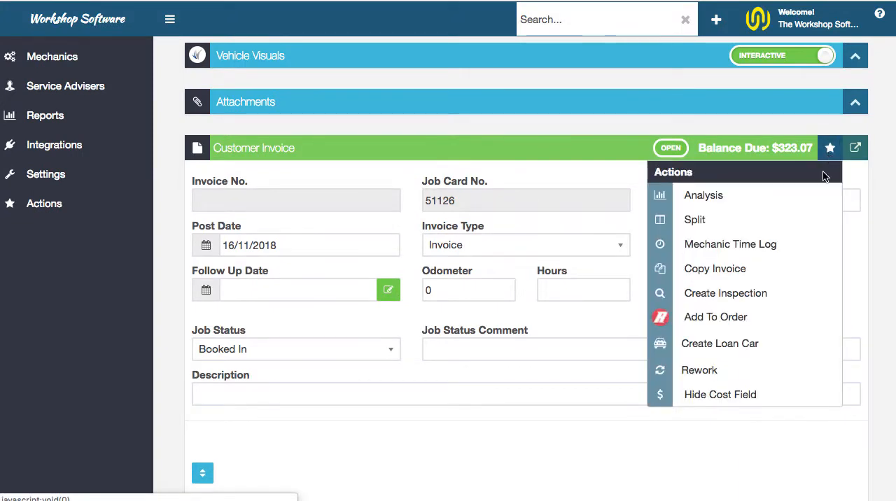
mouse_move(743, 317)
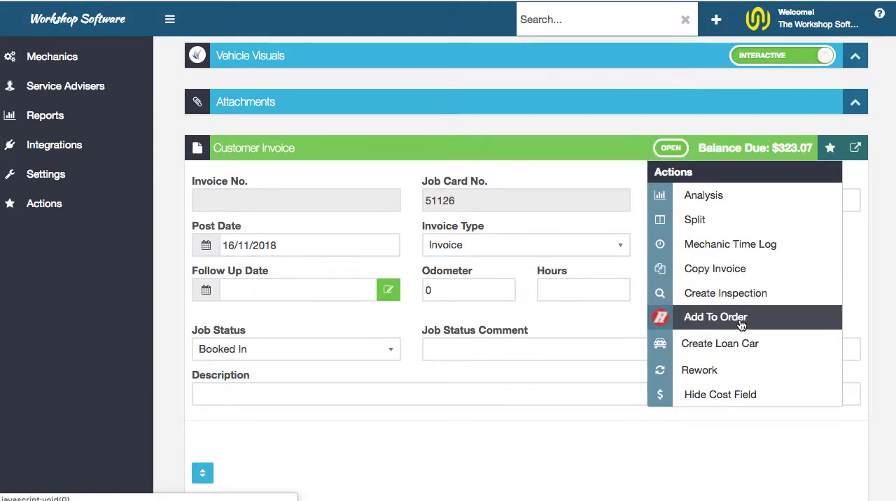
- Add the job card's parts to a new Repco stock order 20236 with the Z445 oil filter
click(716, 317)
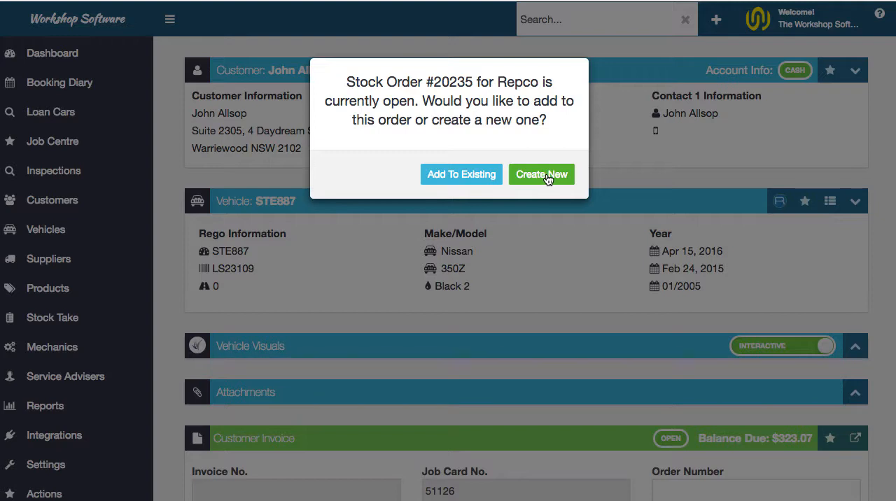
click(541, 174)
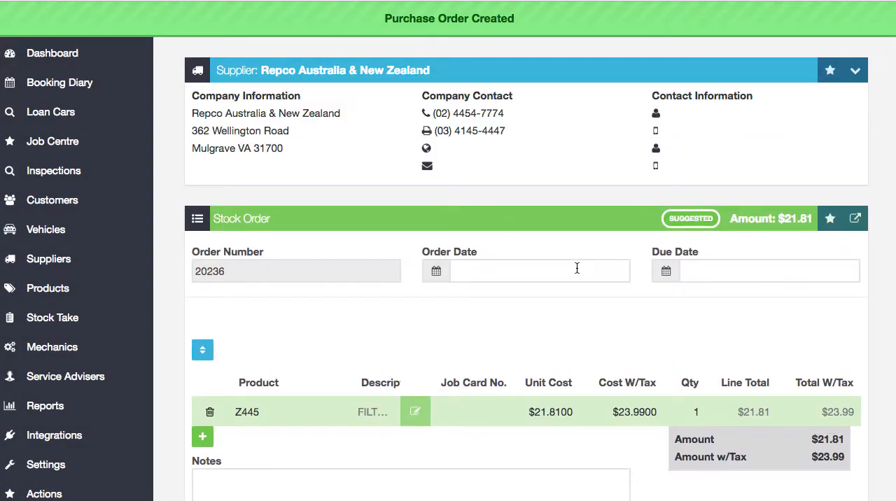
- Send stock order 20236 for the Z445 Ryco oil filter to Repco via Navigator Pro checkout
click(258, 412)
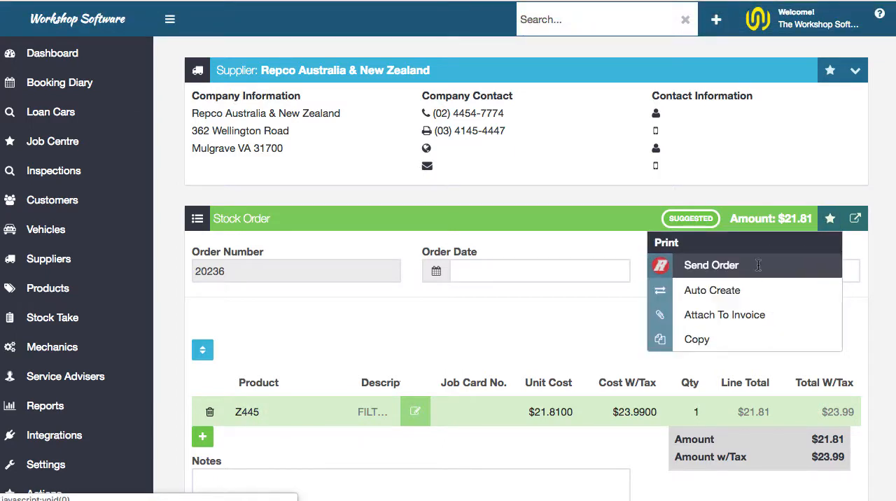
click(711, 265)
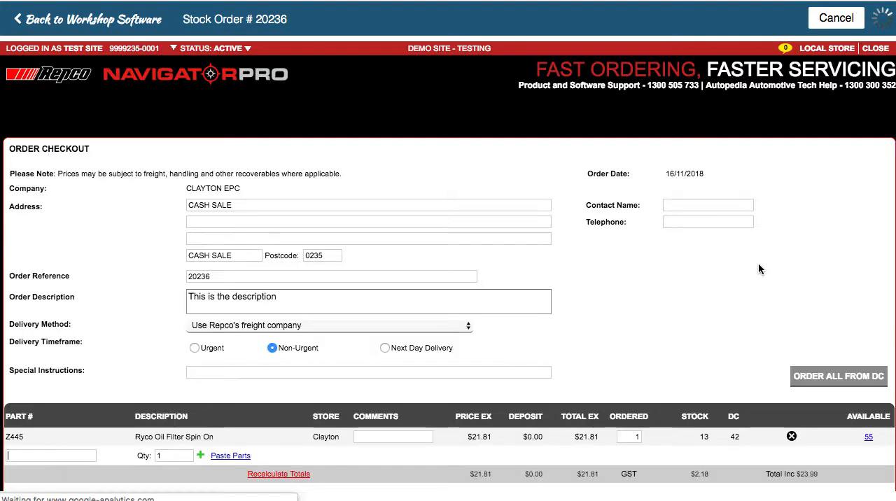
scroll(down, 3)
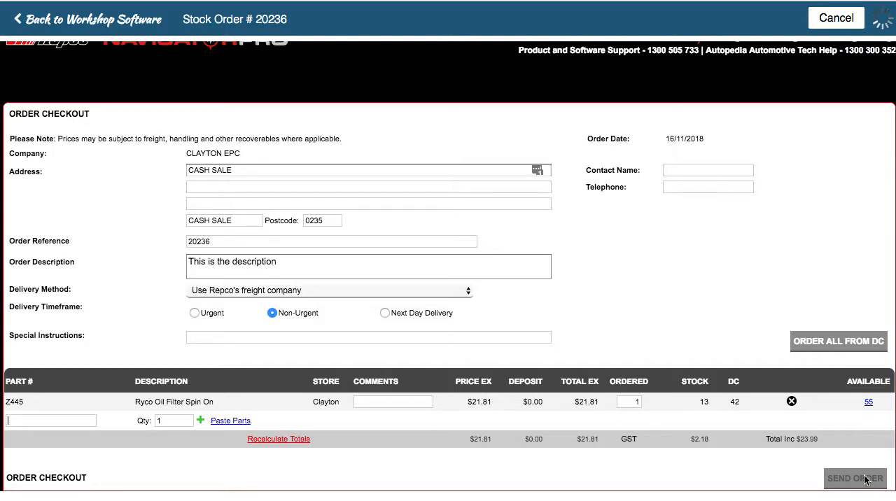
mouse_move(843, 457)
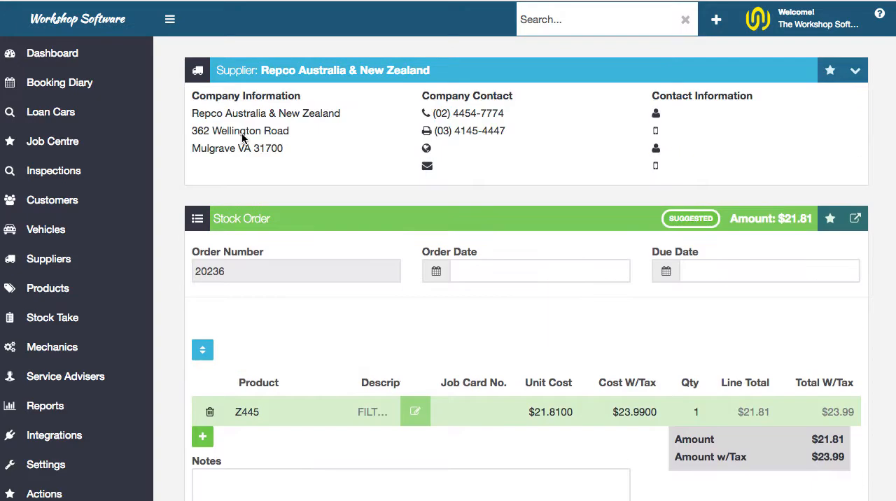
- Review the Repco integration settings with Auto Download Invoices set to Yes
scroll(down, 3)
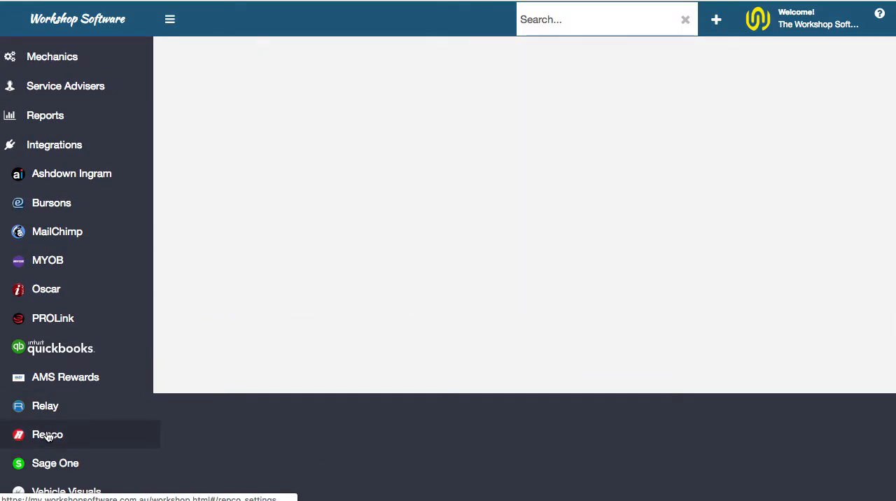
click(48, 434)
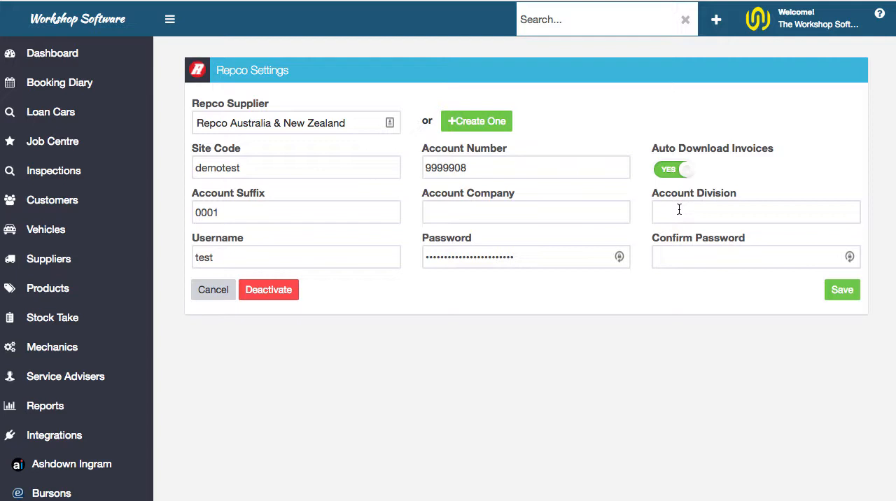
mouse_move(656, 155)
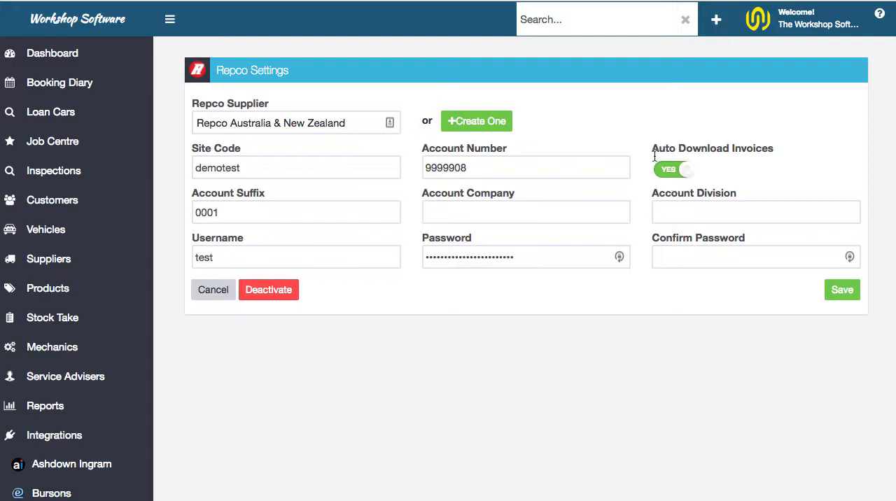
mouse_move(579, 157)
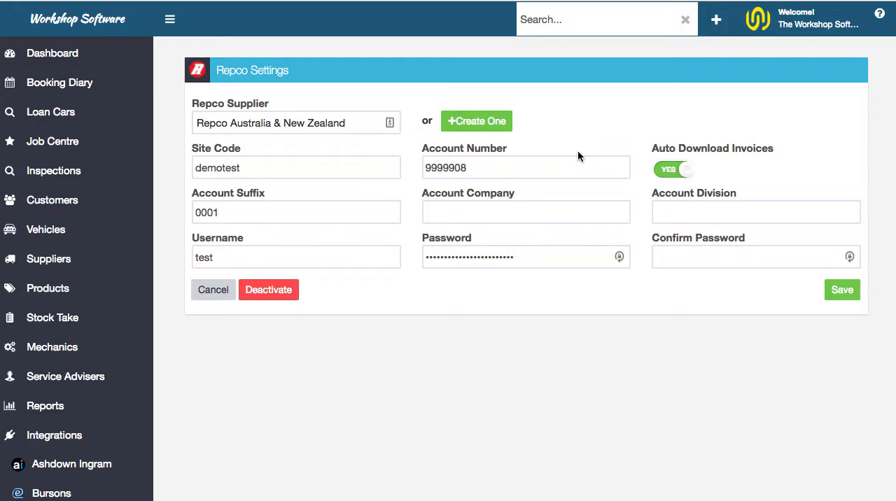
mouse_move(81, 62)
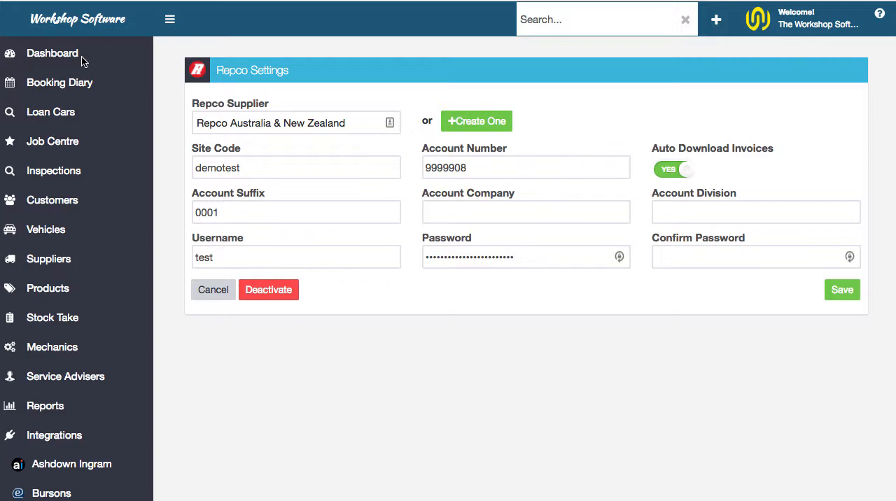
click(52, 53)
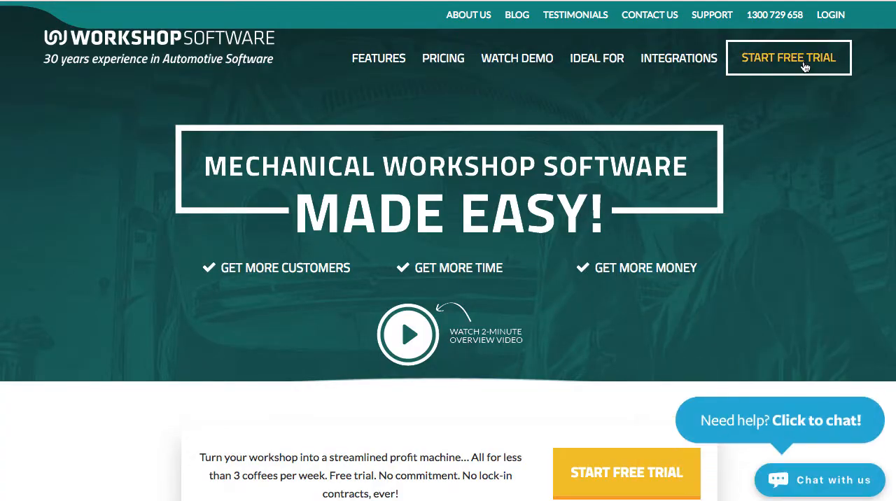
- Start the 14-day free trial sign-up from the Workshop Software homepage
click(789, 57)
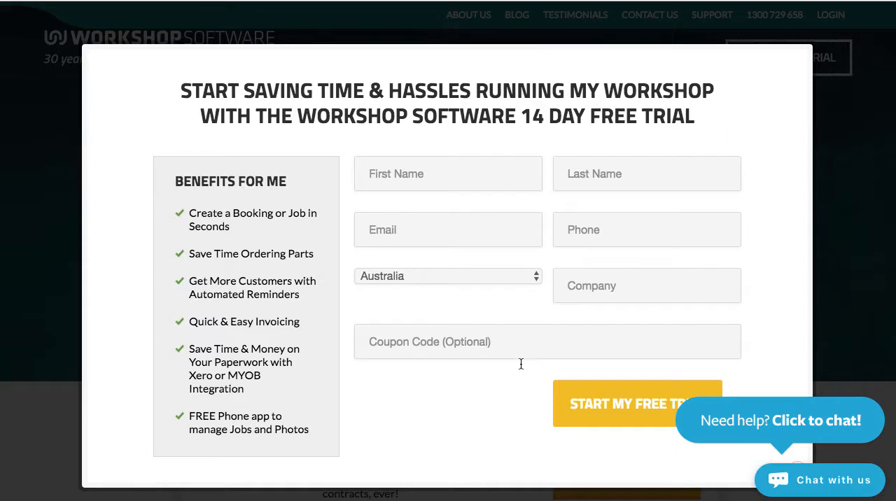